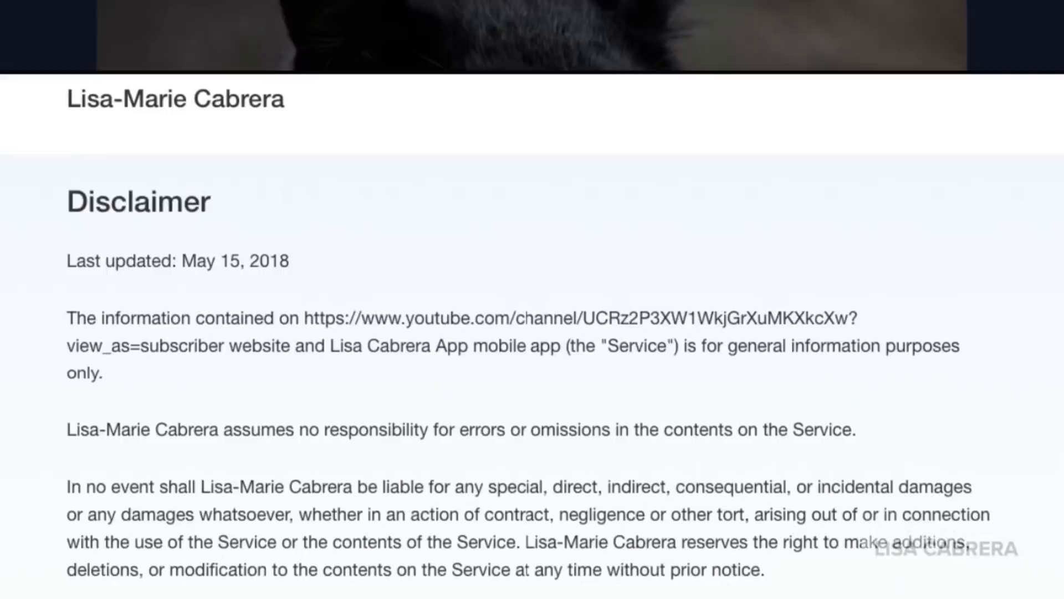
Step: Switch to the Chrome tab with The Independent's beetle-study sperm count article
{"action": "scroll", "scroll_direction": "down", "scroll_amount": 3}
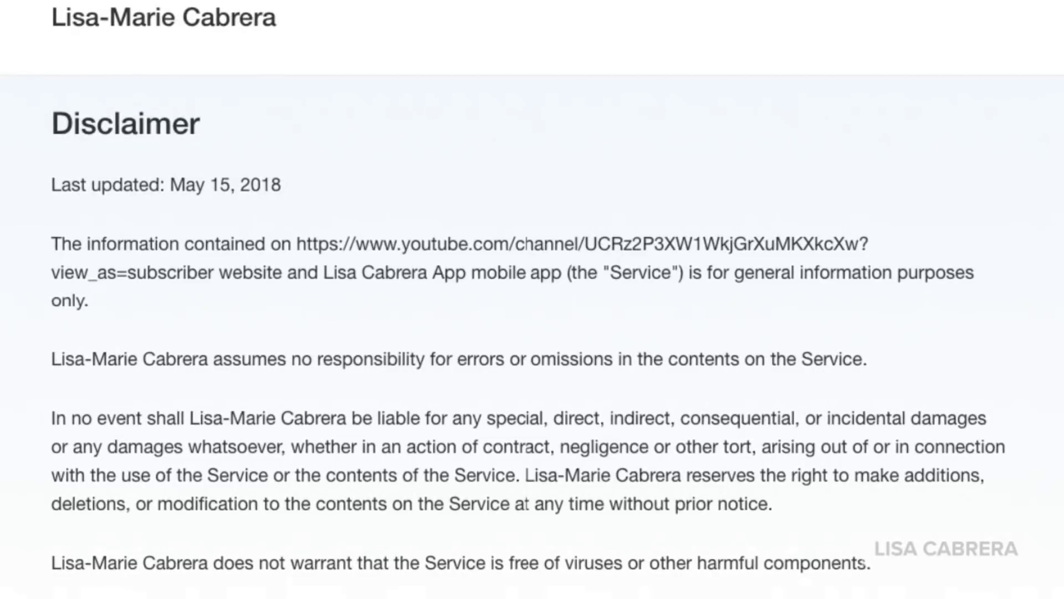
{"action": "left_click", "coordinate": [396, 29]}
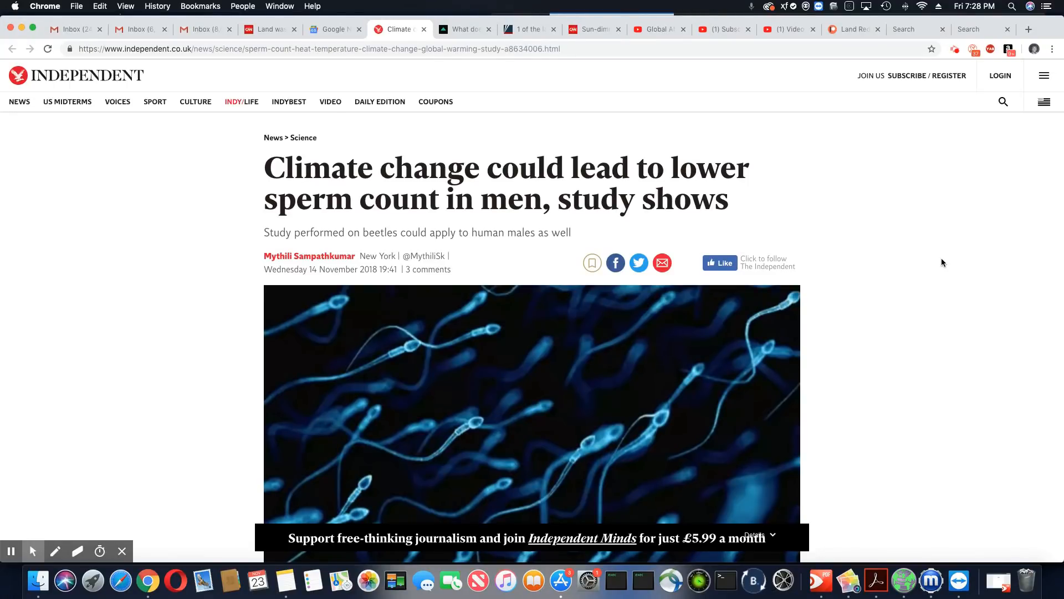
Step: Scroll past the beetle photo to the opening paragraphs and Matt Gage's quote
{"action": "scroll", "scroll_direction": "down", "scroll_amount": 3}
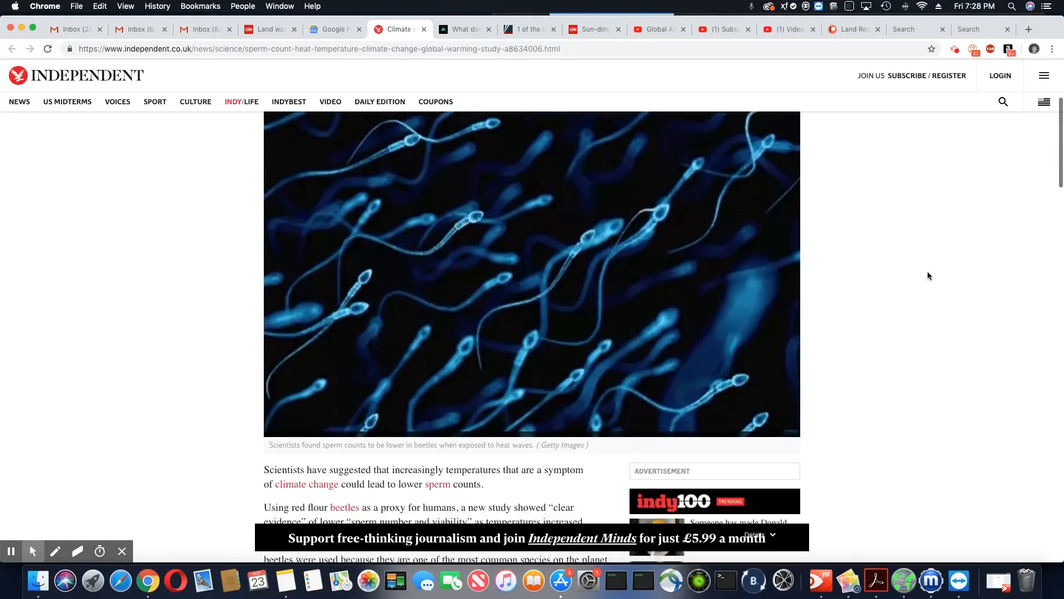
{"action": "scroll", "scroll_direction": "down", "scroll_amount": 3}
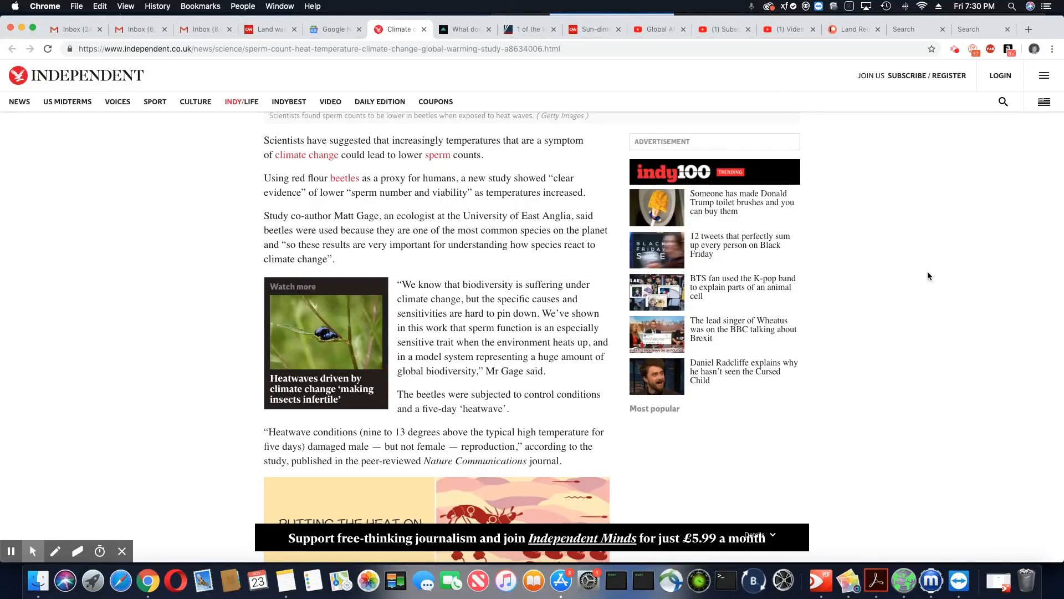
Step: Scroll down to the 'Putting the heat on insect reproduction' video and Rochester passage
{"action": "scroll", "scroll_direction": "down", "scroll_amount": 3}
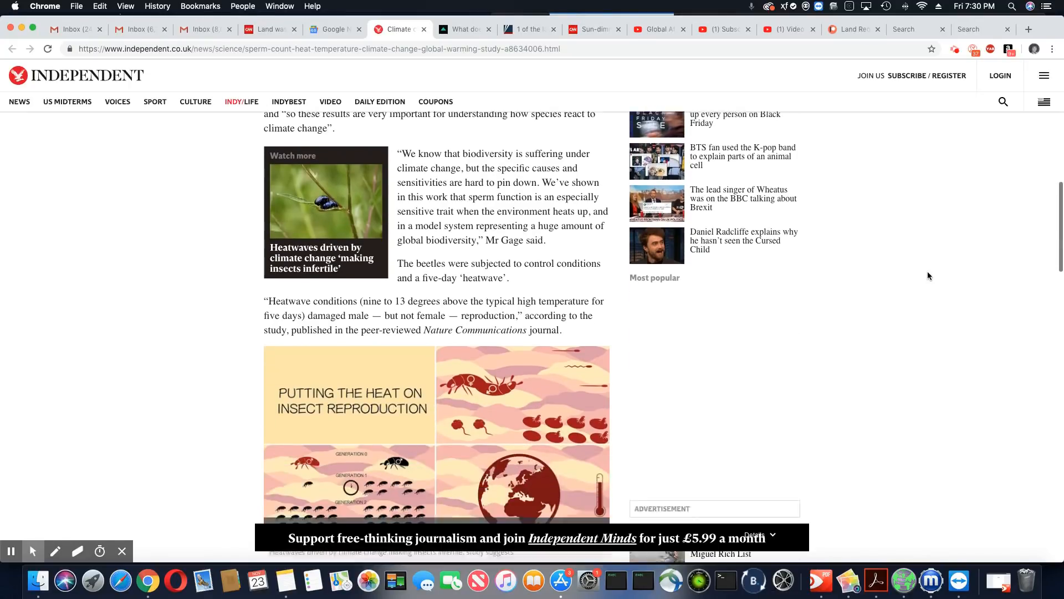
{"action": "scroll", "scroll_direction": "down", "scroll_amount": 3}
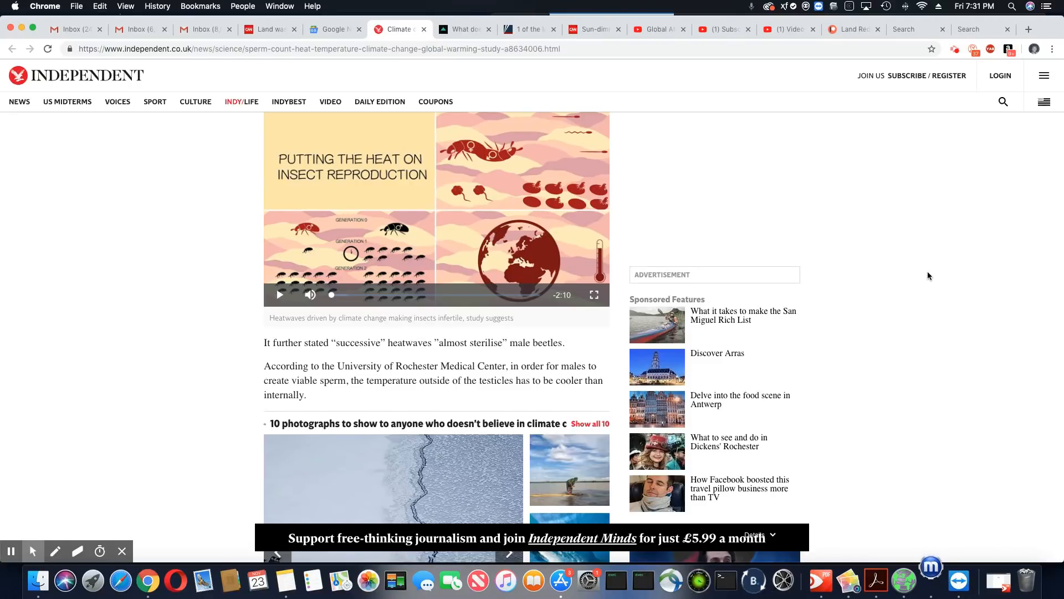
Step: Scroll past the climate photo gallery to Kris Sales's quote on heatwaves
{"action": "scroll", "scroll_direction": "down", "scroll_amount": 3}
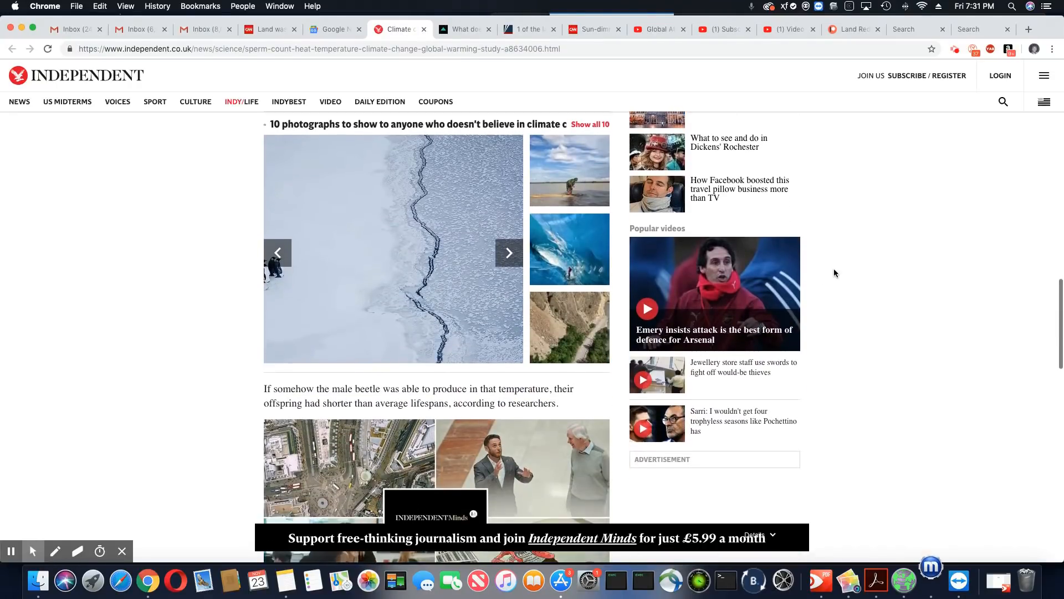
{"action": "scroll", "scroll_direction": "down", "scroll_amount": 3}
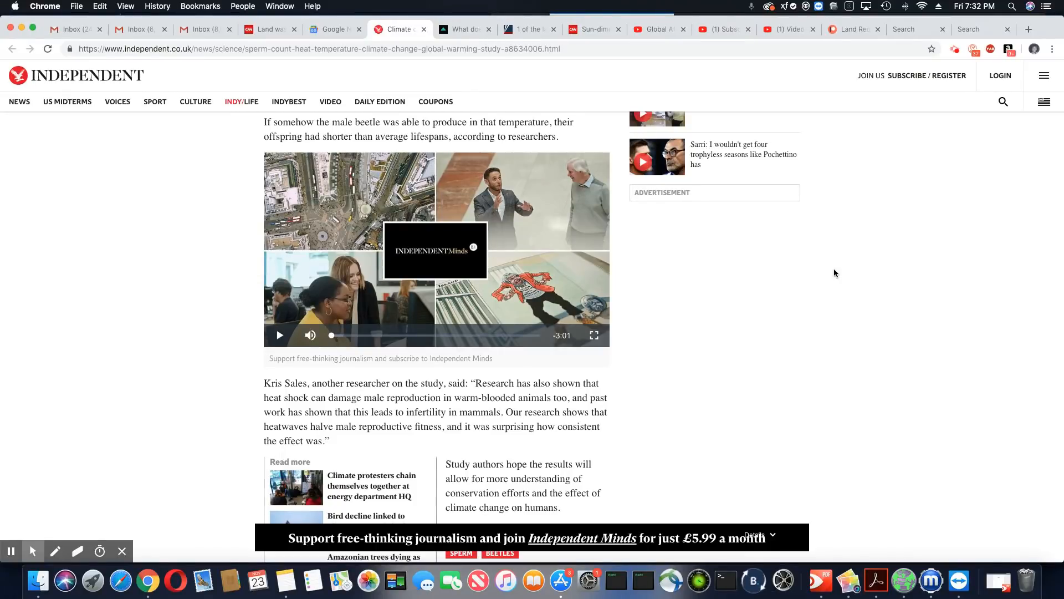
Step: Scroll to the article's end, showing the comments with Newest and Oldest first sorting
{"action": "scroll", "scroll_direction": "down", "scroll_amount": 3}
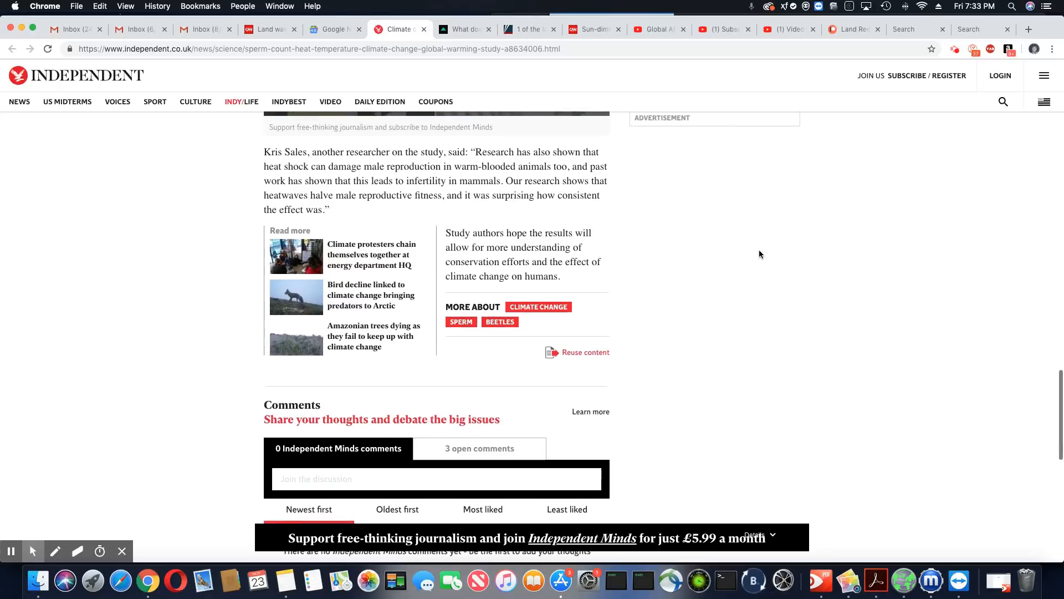
Step: Scroll back up to the lead sperm photo below the byline
{"action": "scroll", "scroll_direction": "up", "scroll_amount": 3}
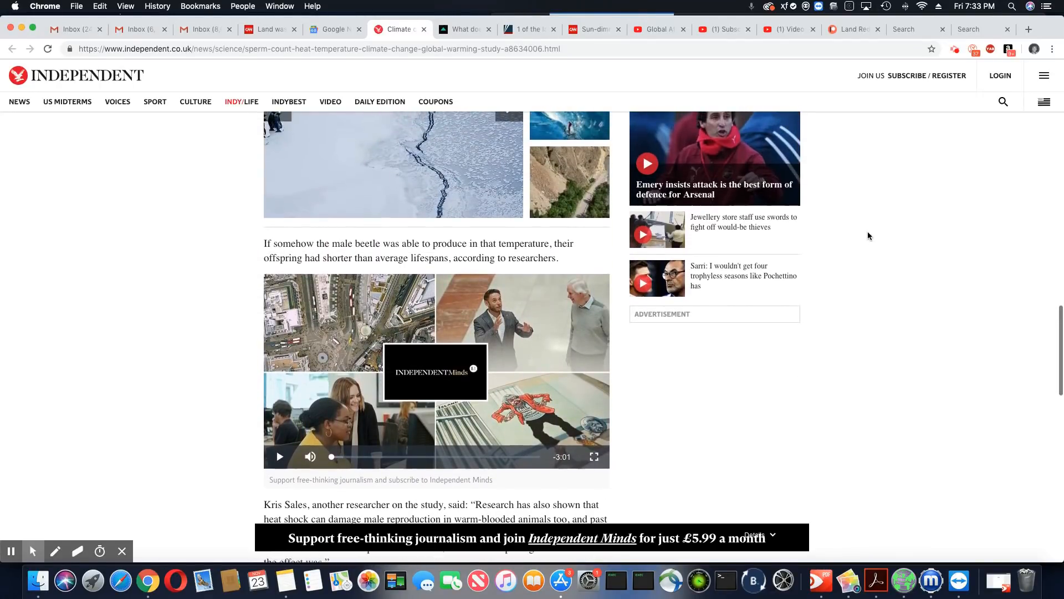
{"action": "scroll", "scroll_direction": "up", "scroll_amount": 3}
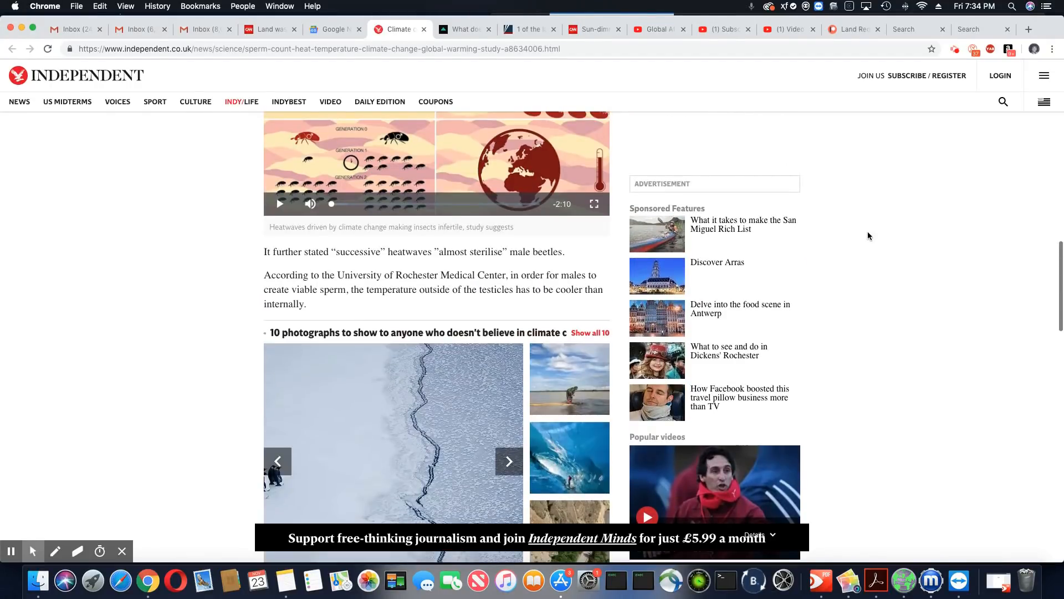
{"action": "scroll", "scroll_direction": "up", "scroll_amount": 3}
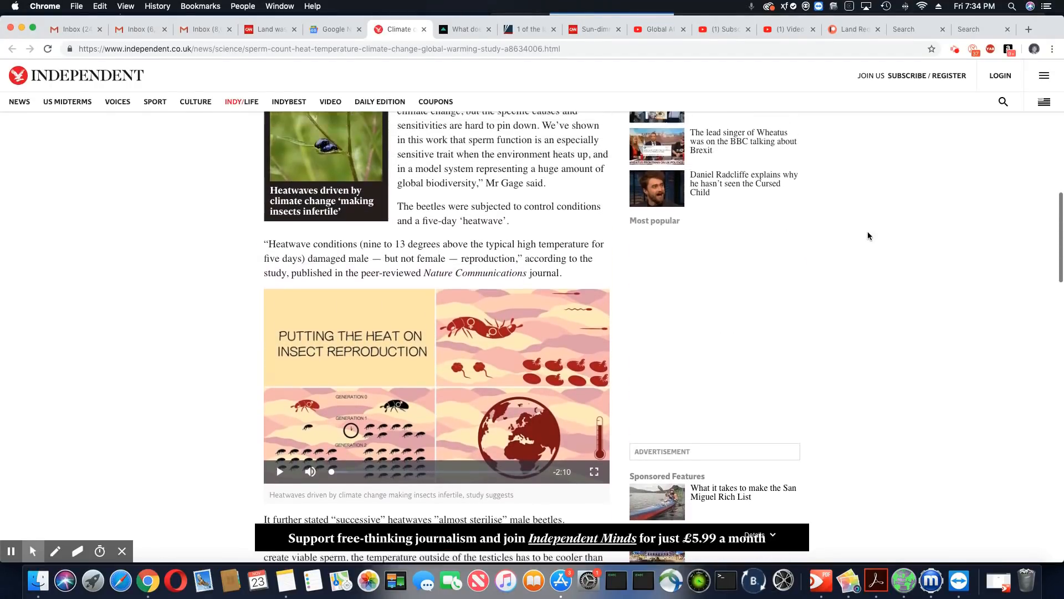
{"action": "scroll", "scroll_direction": "up", "scroll_amount": 3}
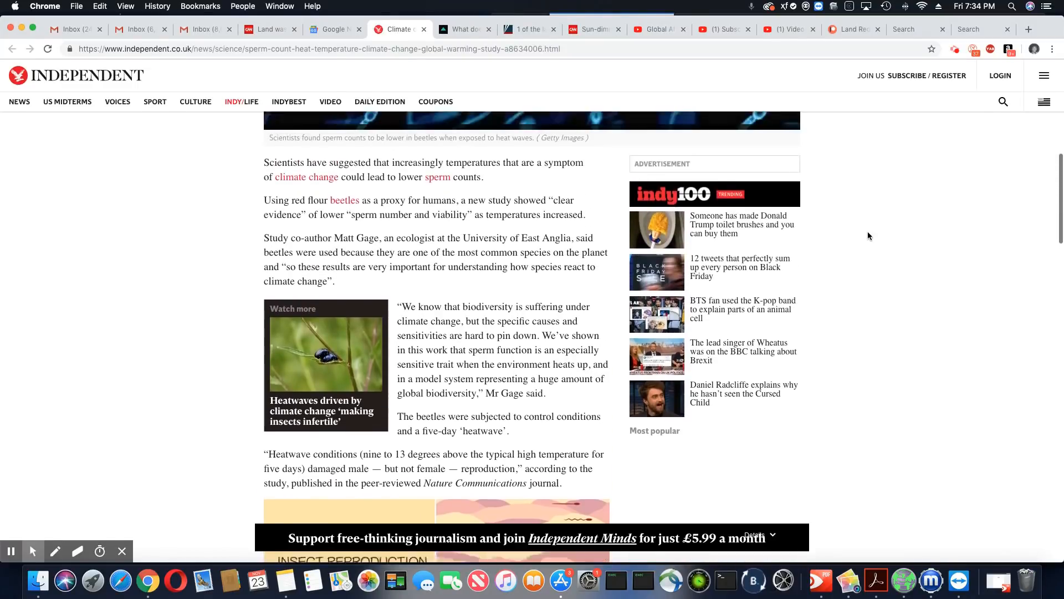
{"action": "scroll", "scroll_direction": "up", "scroll_amount": 3}
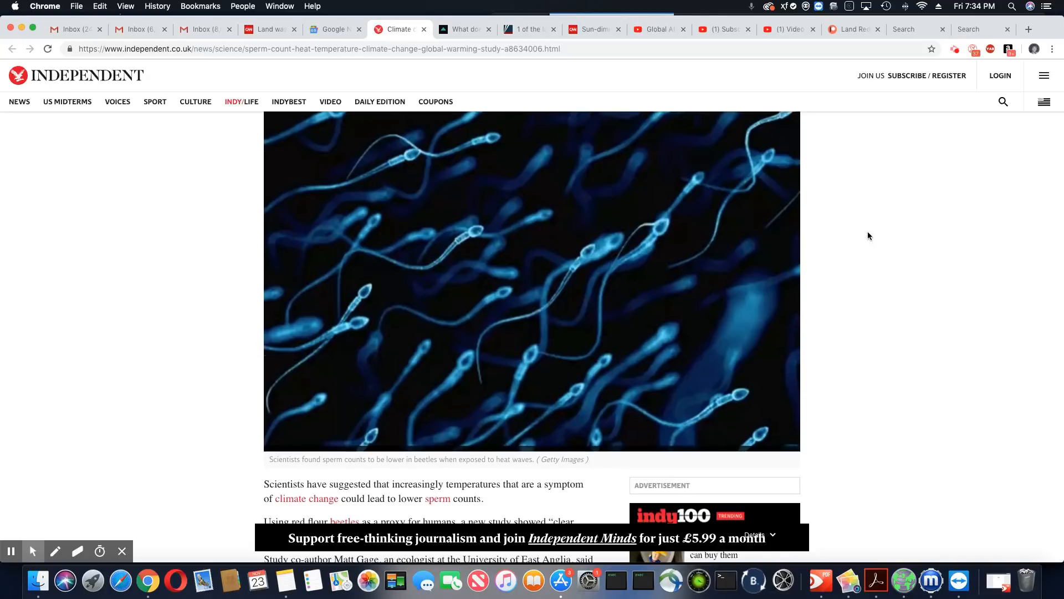
{"action": "scroll", "scroll_direction": "up", "scroll_amount": 3}
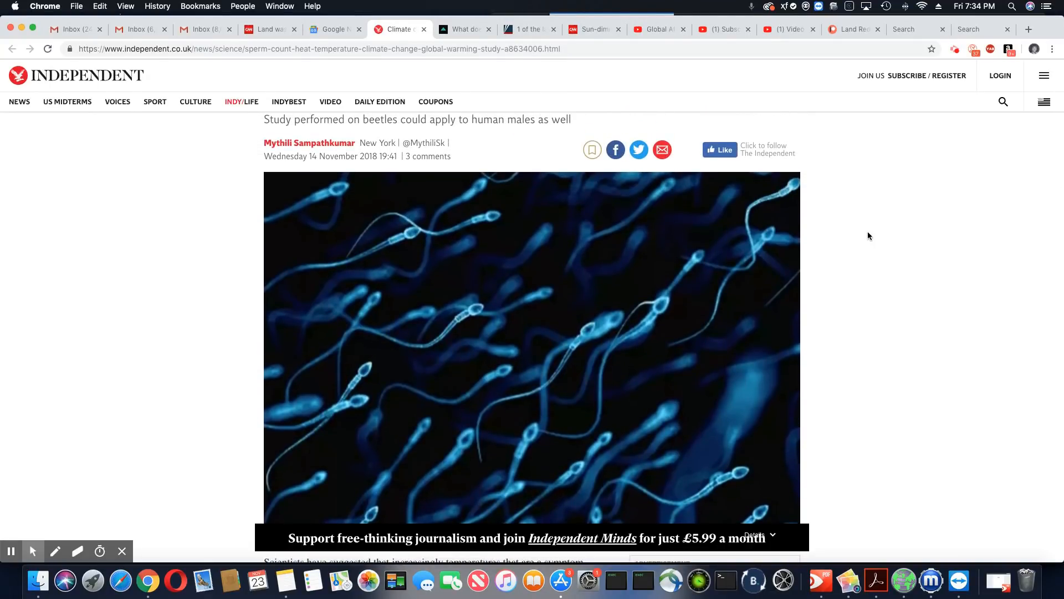
{"action": "scroll", "scroll_direction": "down", "scroll_amount": 3}
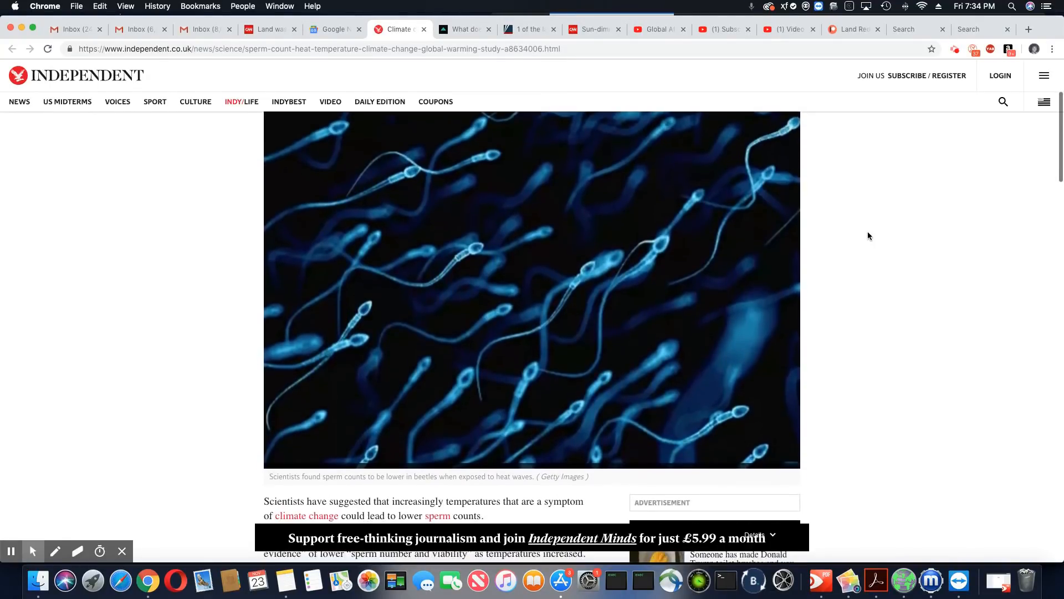